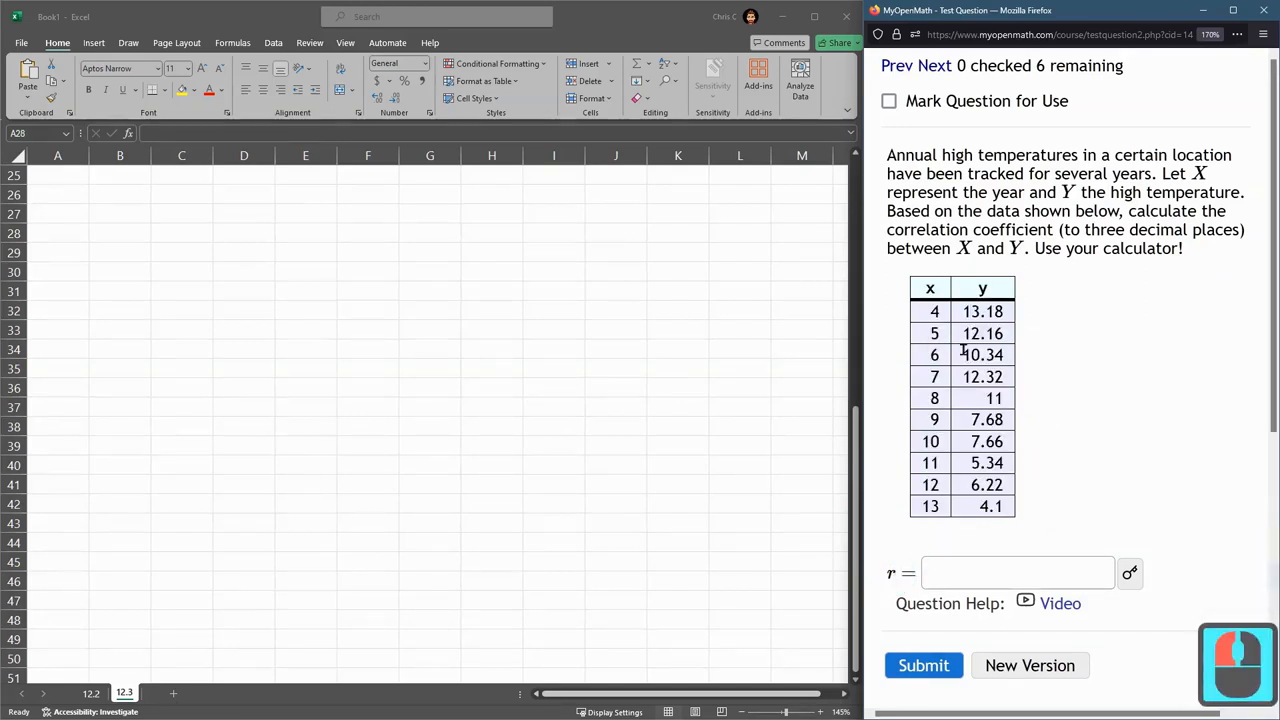
Paste the question's x/y temperature table into columns A and B starting at row 27
drag(930, 288, 984, 486)
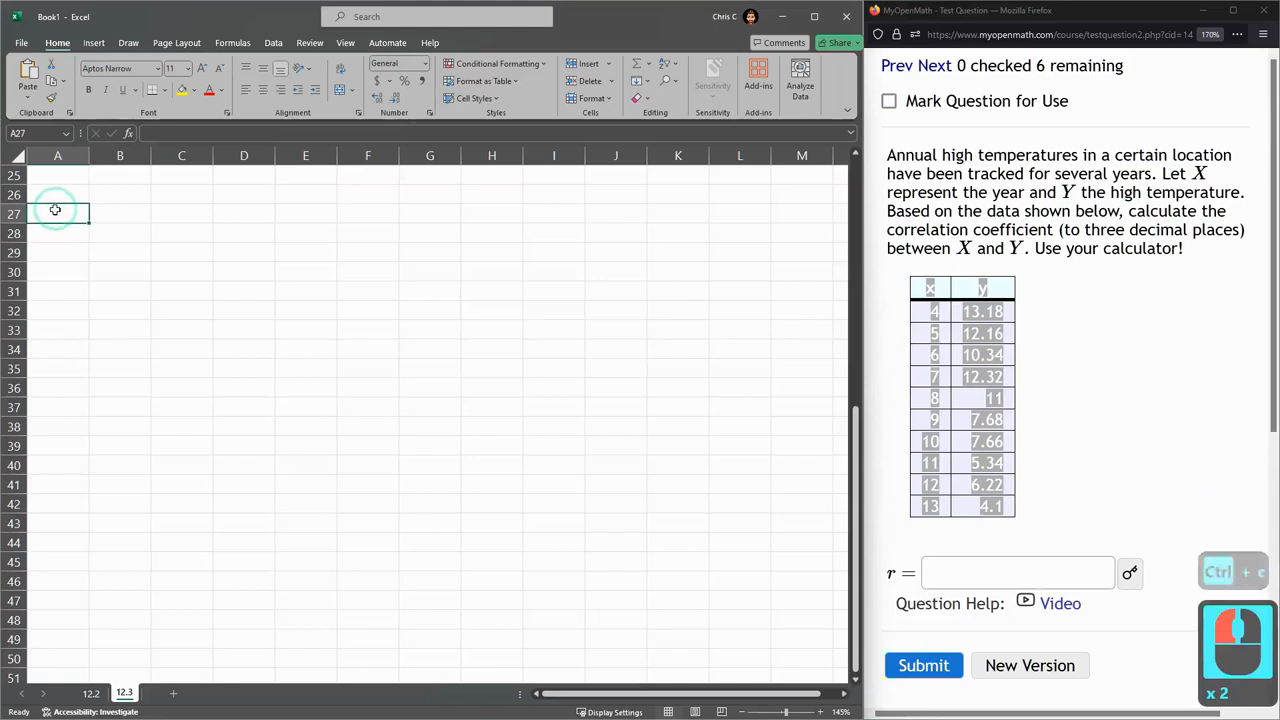
key(ctrl+v)
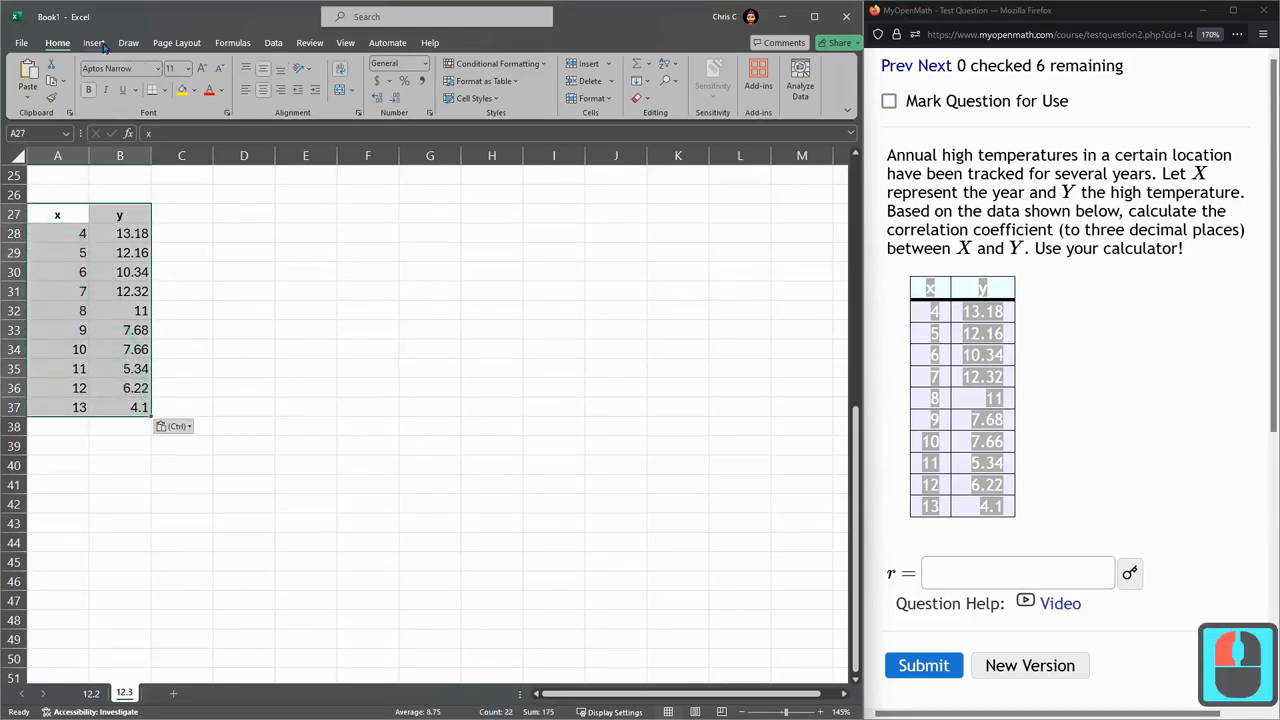
Insert a scatter chart plotting the y temperatures against the x years
click(304, 100)
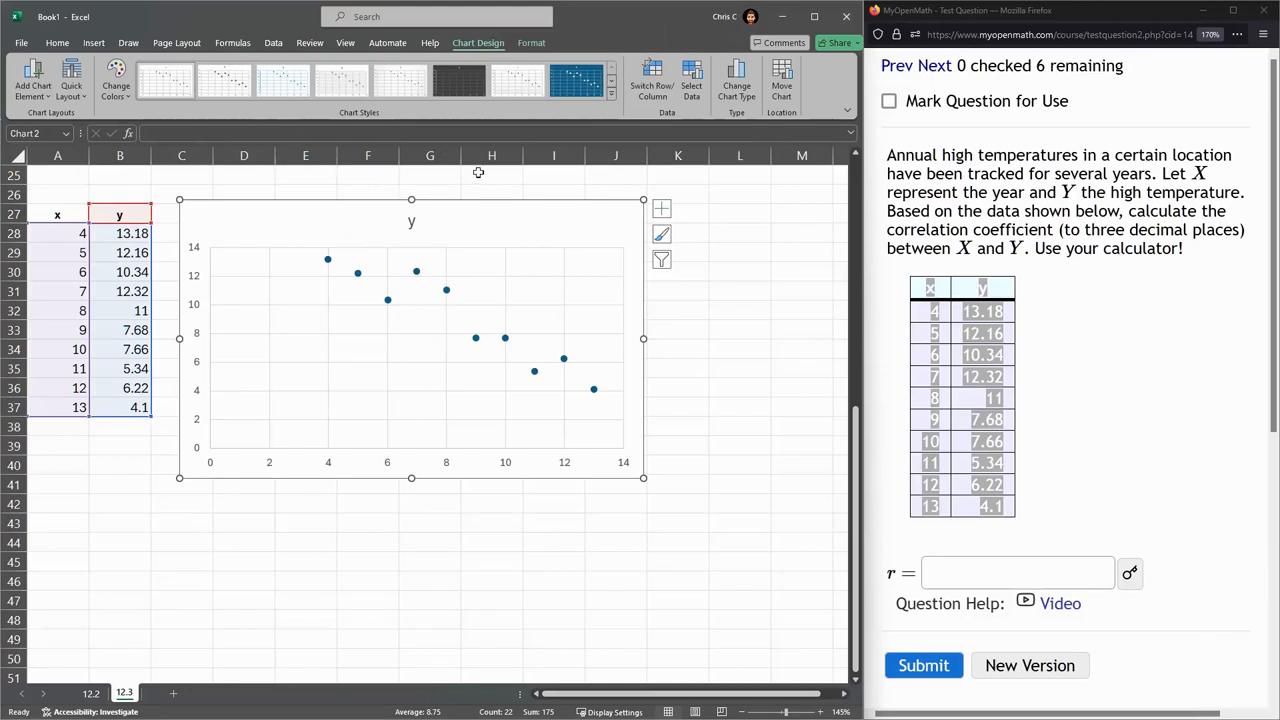
mouse_move(616, 398)
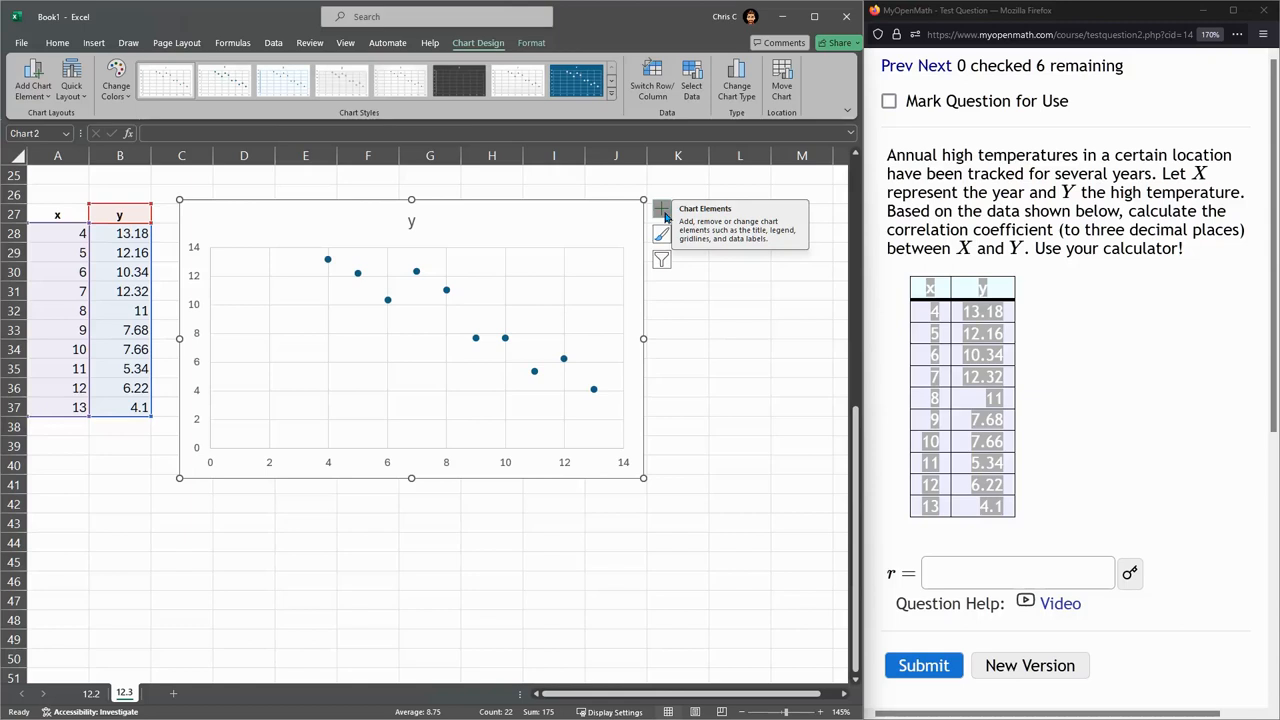
Add a linear trendline to the scatter chart via Chart Elements and bring up its formatting options
click(660, 208)
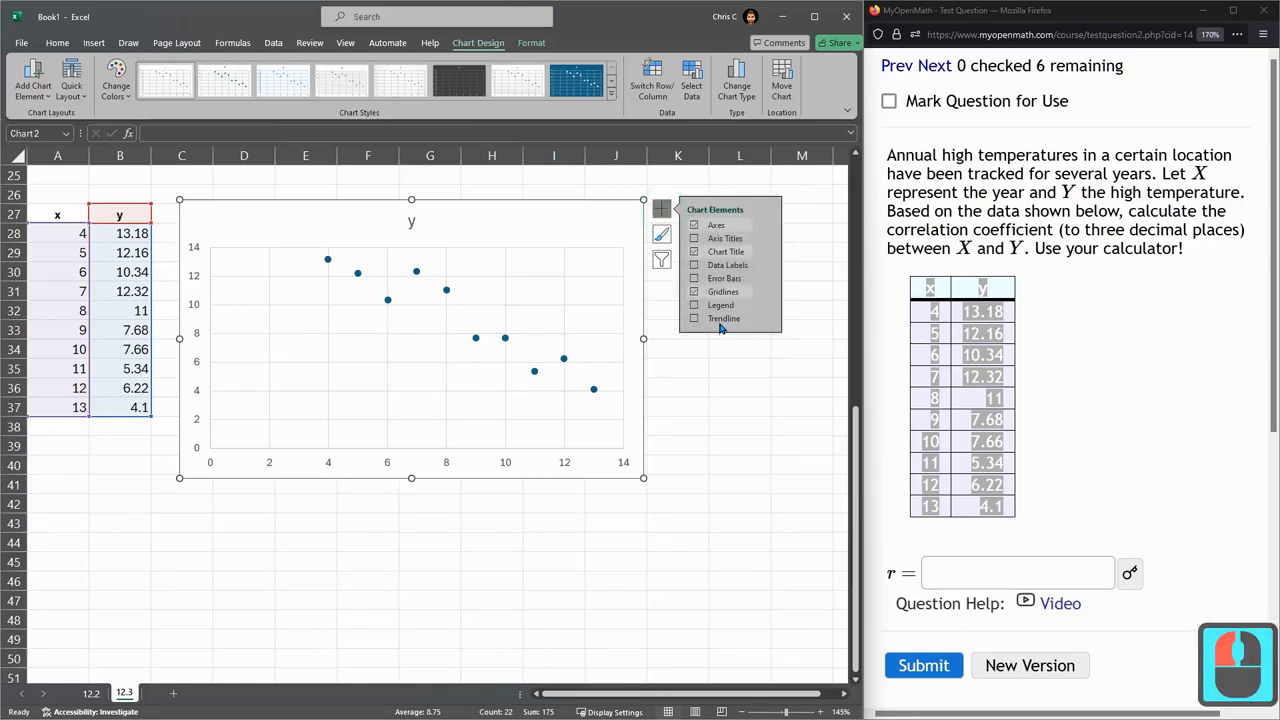
mouse_move(770, 320)
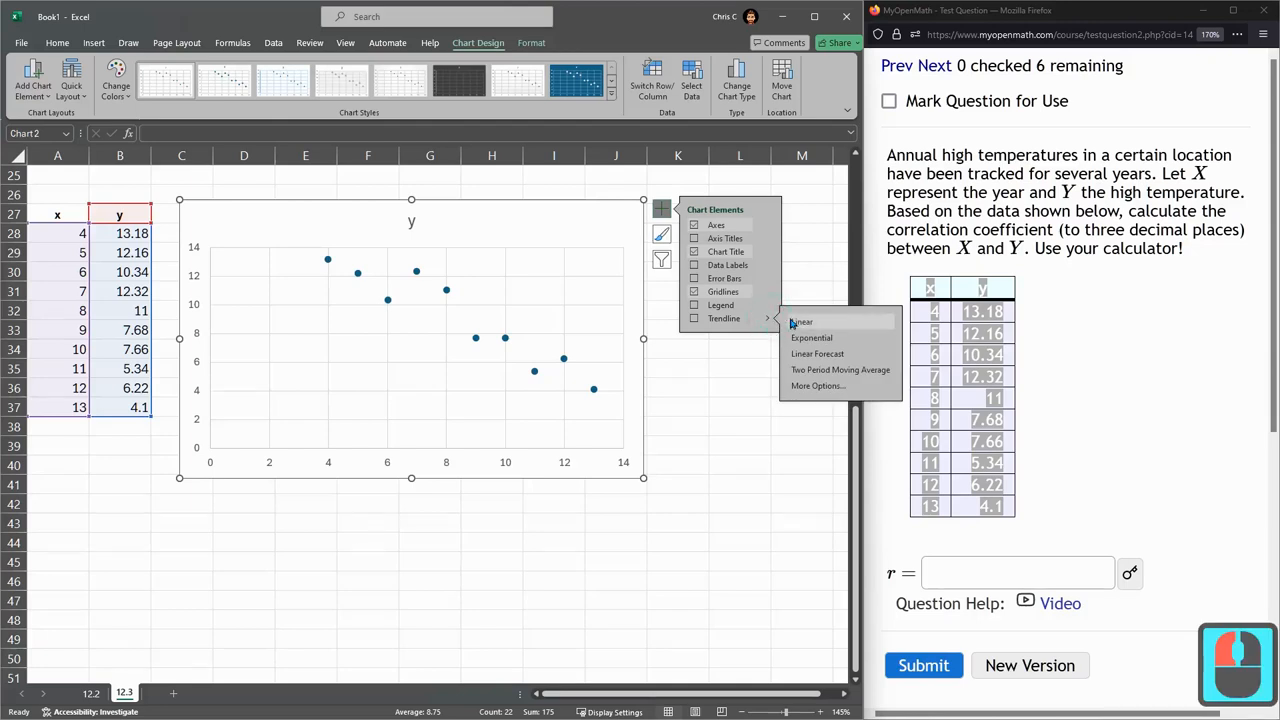
mouse_move(816, 388)
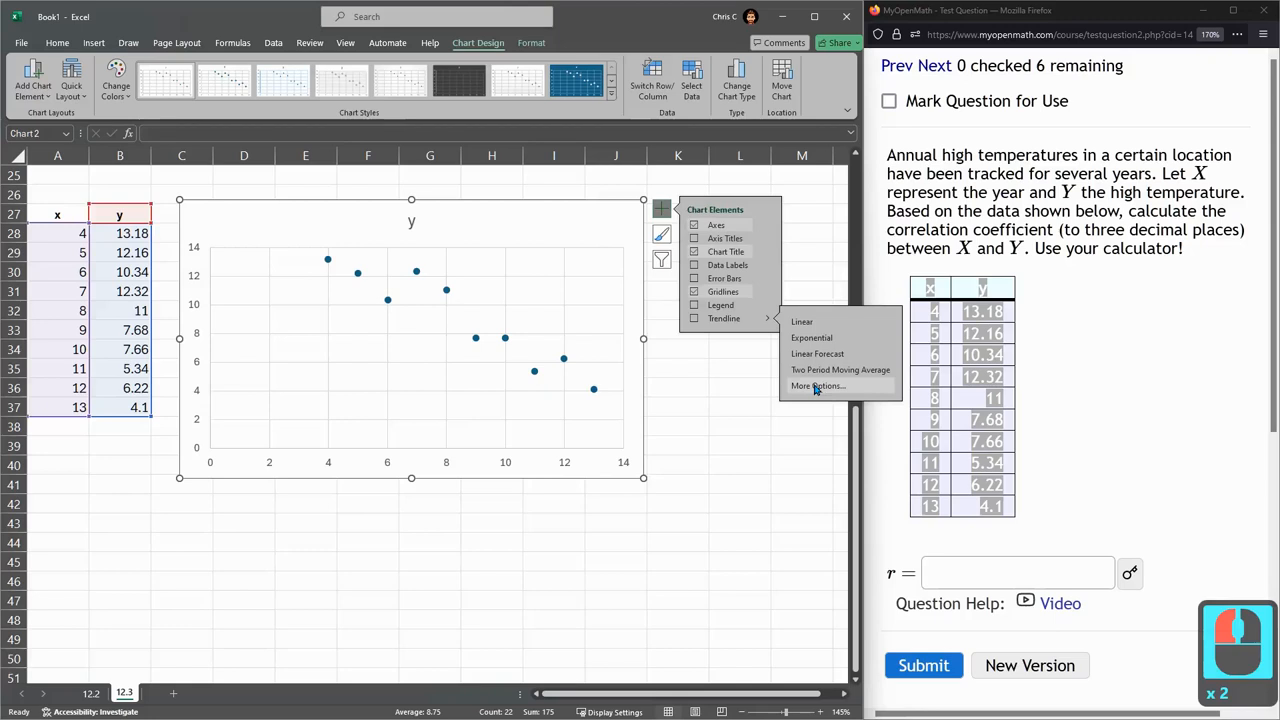
click(816, 386)
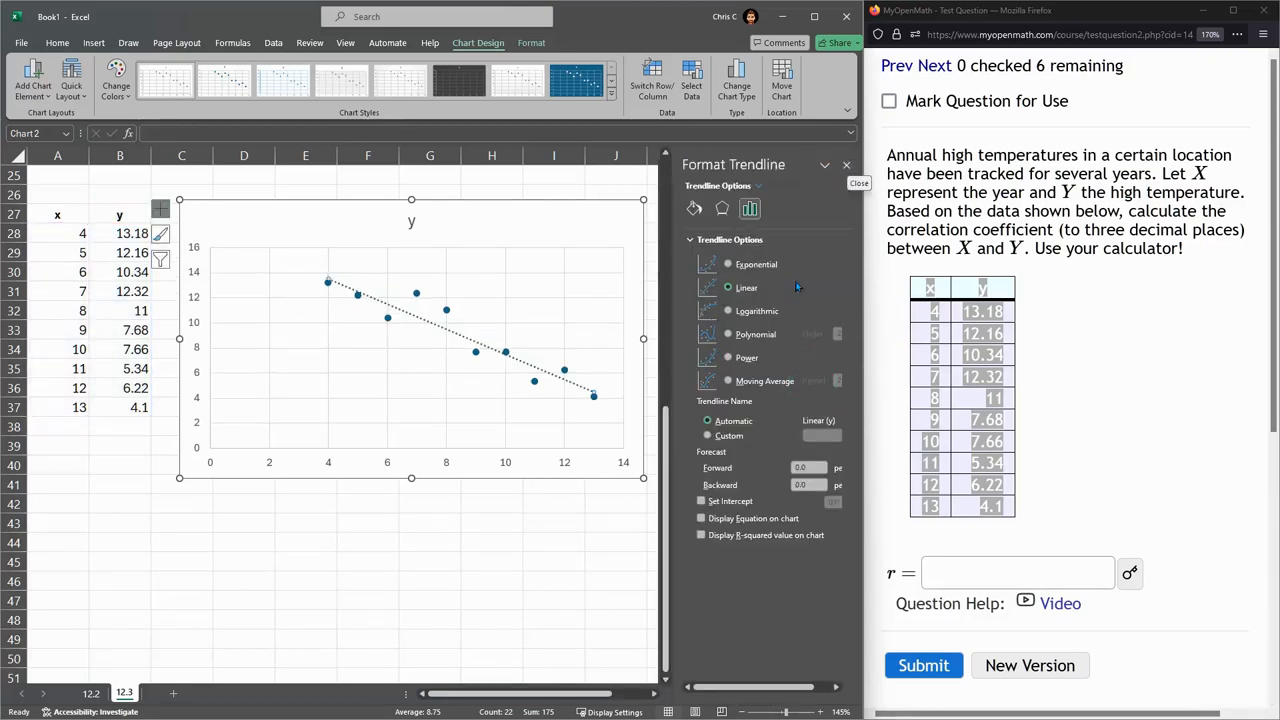
click(846, 164)
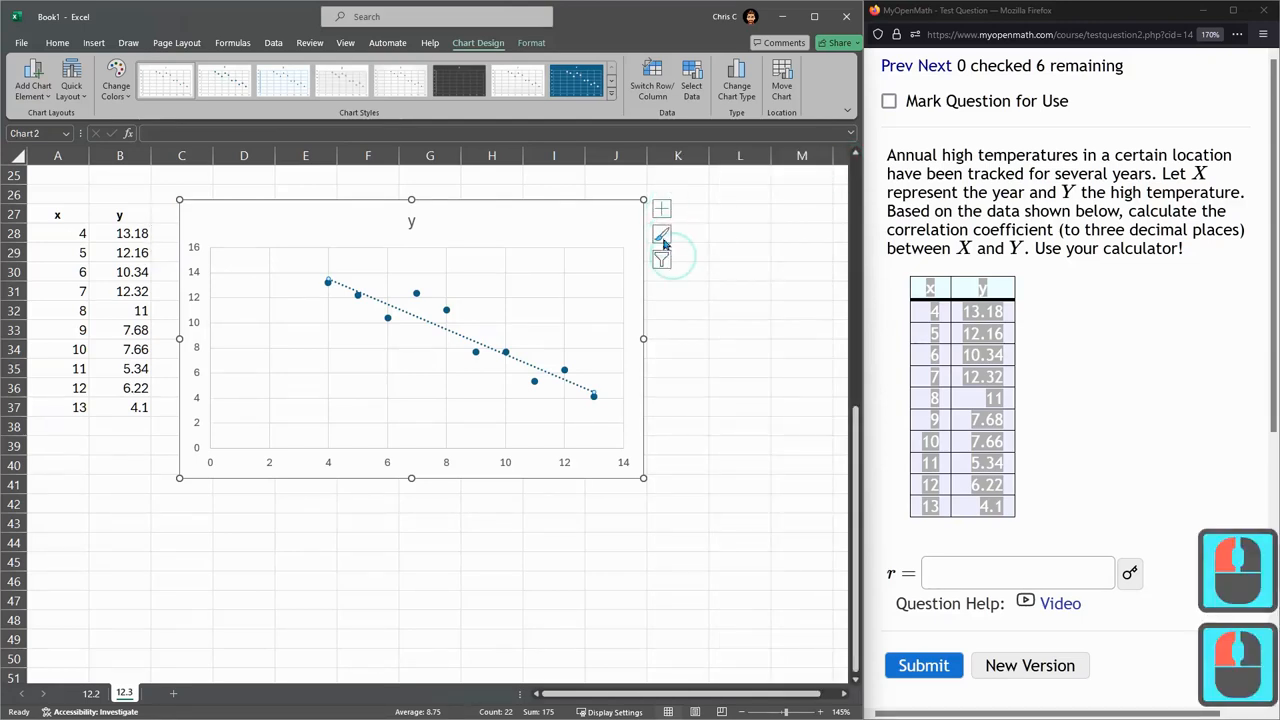
click(660, 208)
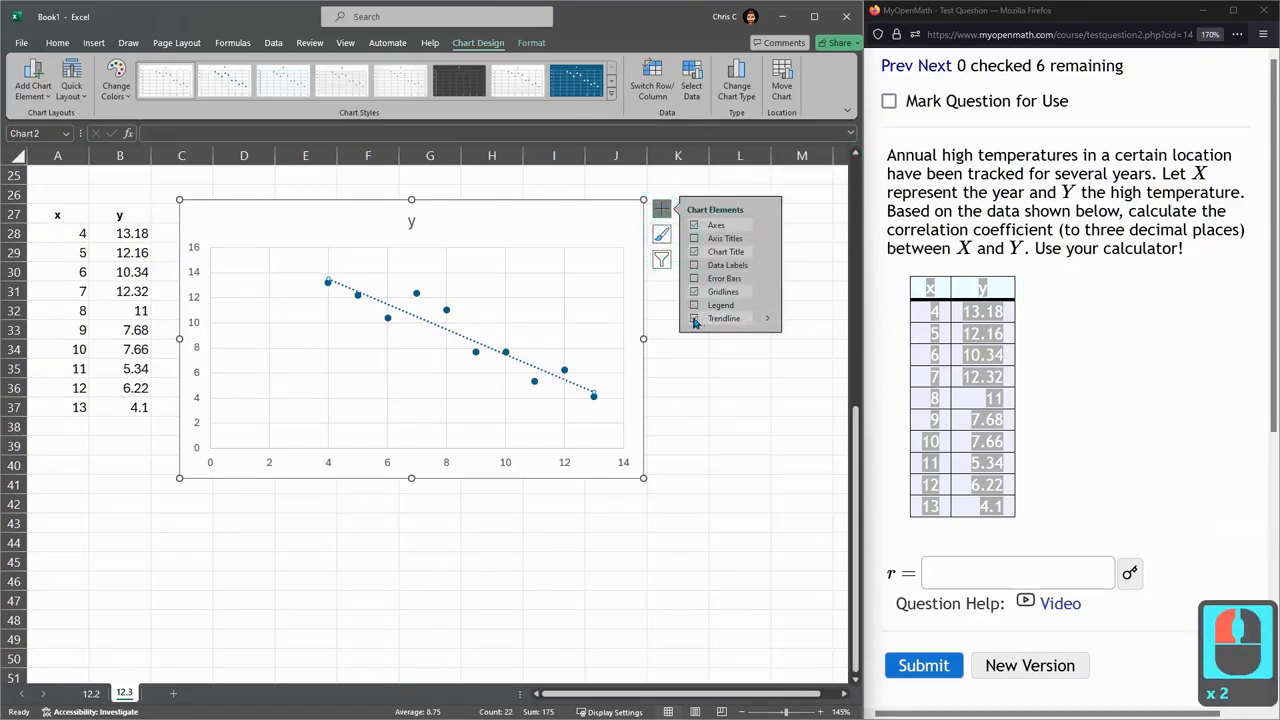
click(696, 318)
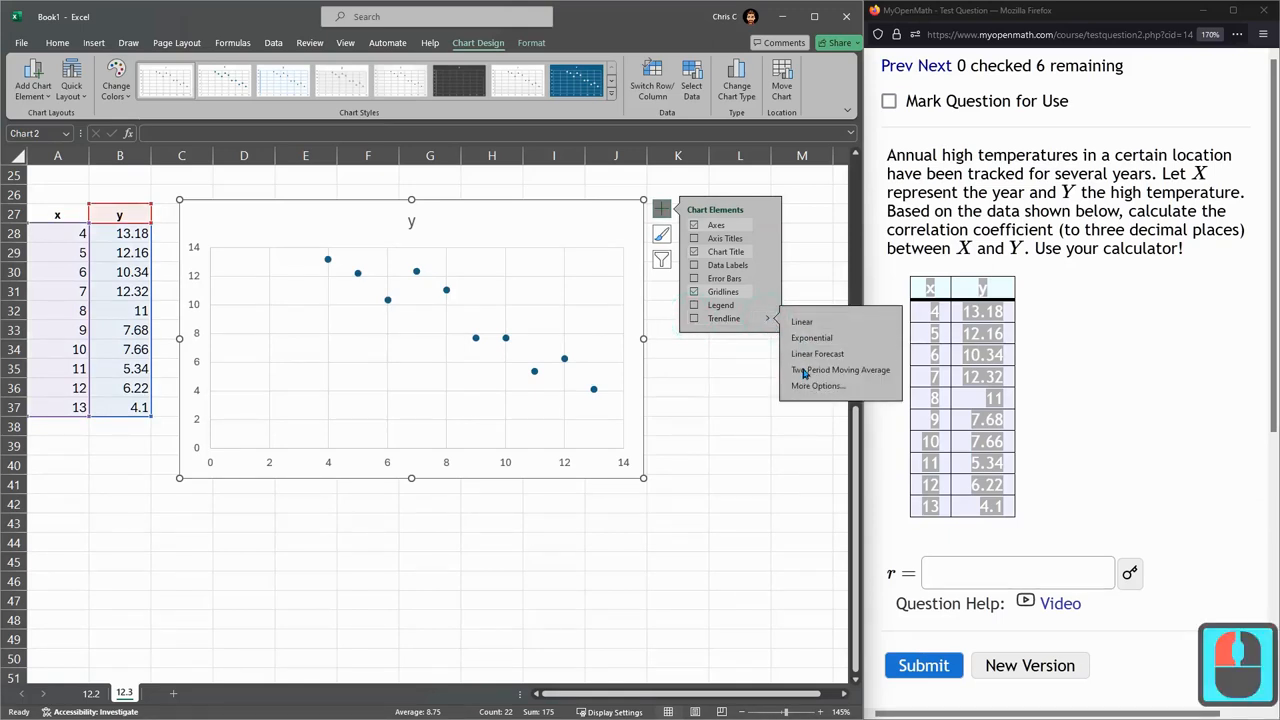
click(818, 386)
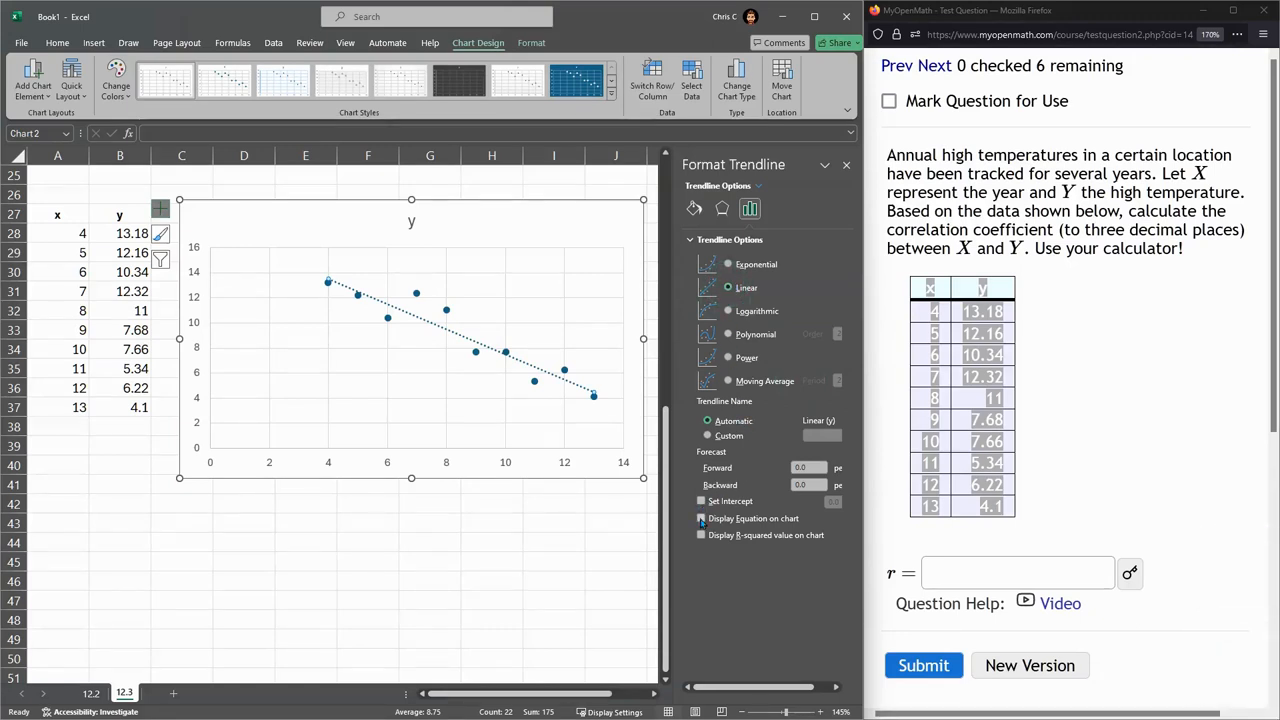
Display the trendline equation y = -1.0036x + 17.531 and R² = 0.8941 on the chart
click(700, 534)
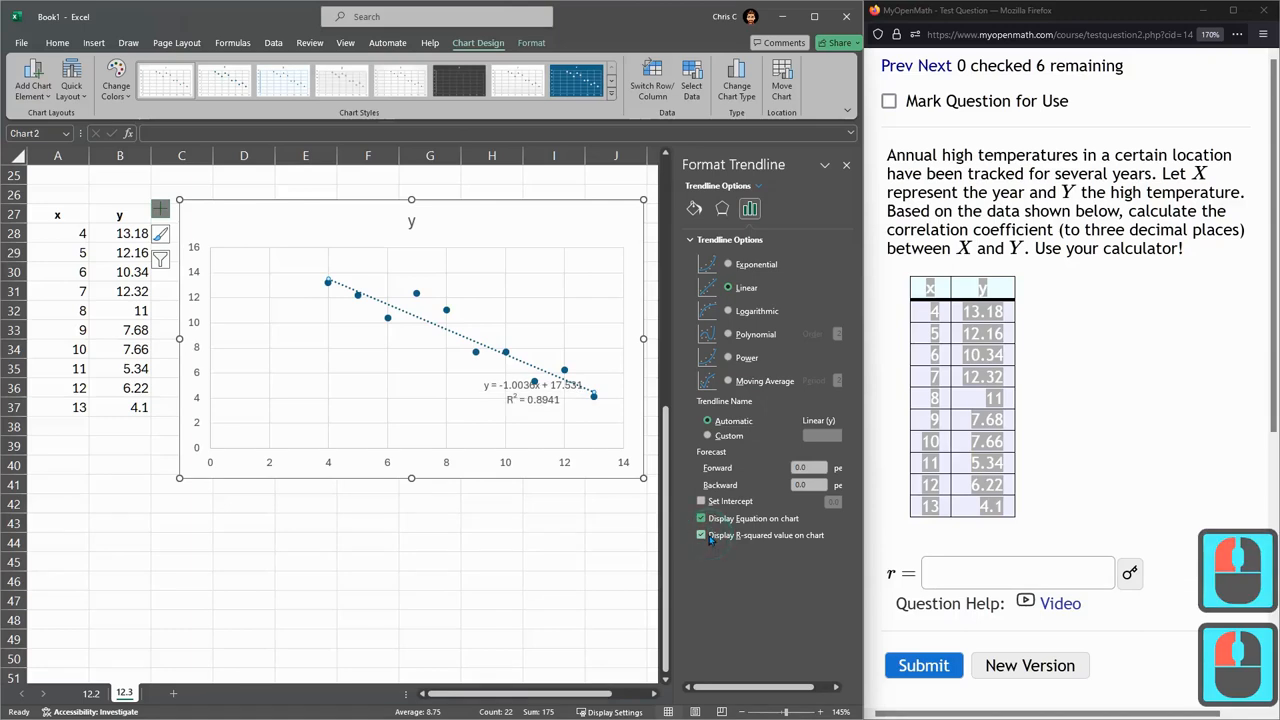
click(700, 536)
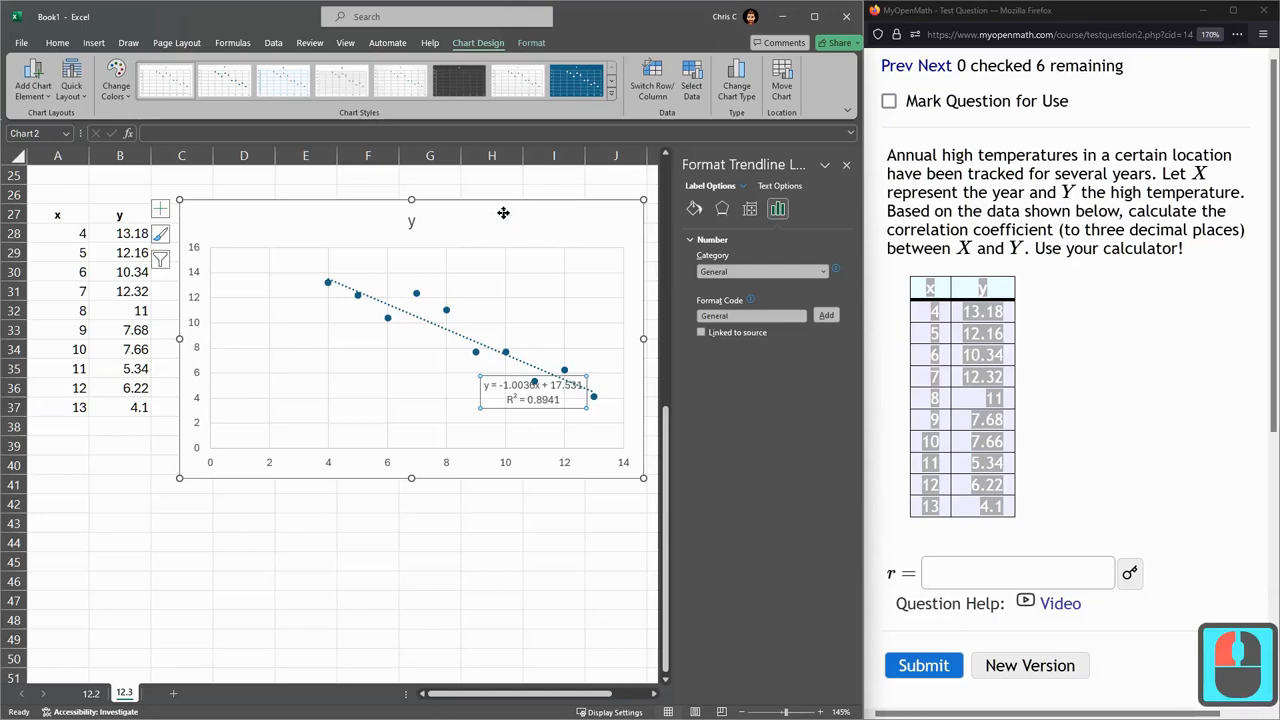
Move the equation label to the chart's upper right and enter R= in A44
drag(532, 392, 518, 228)
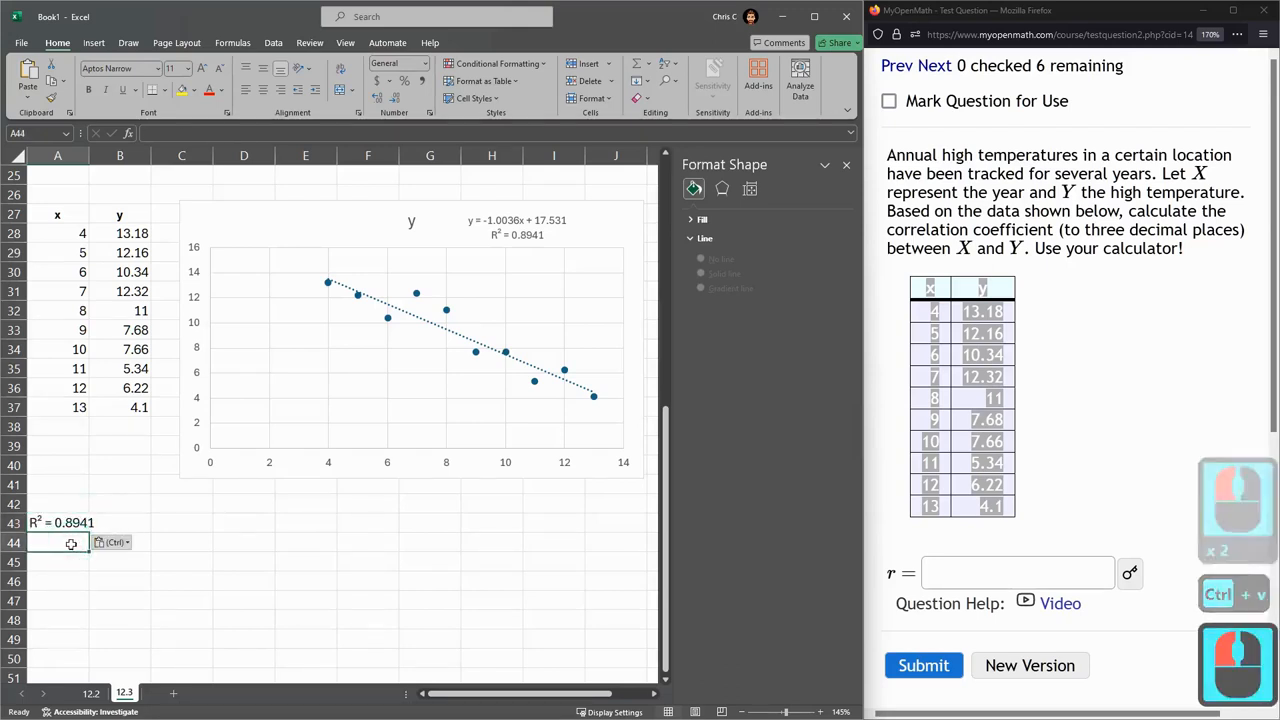
text(R=)
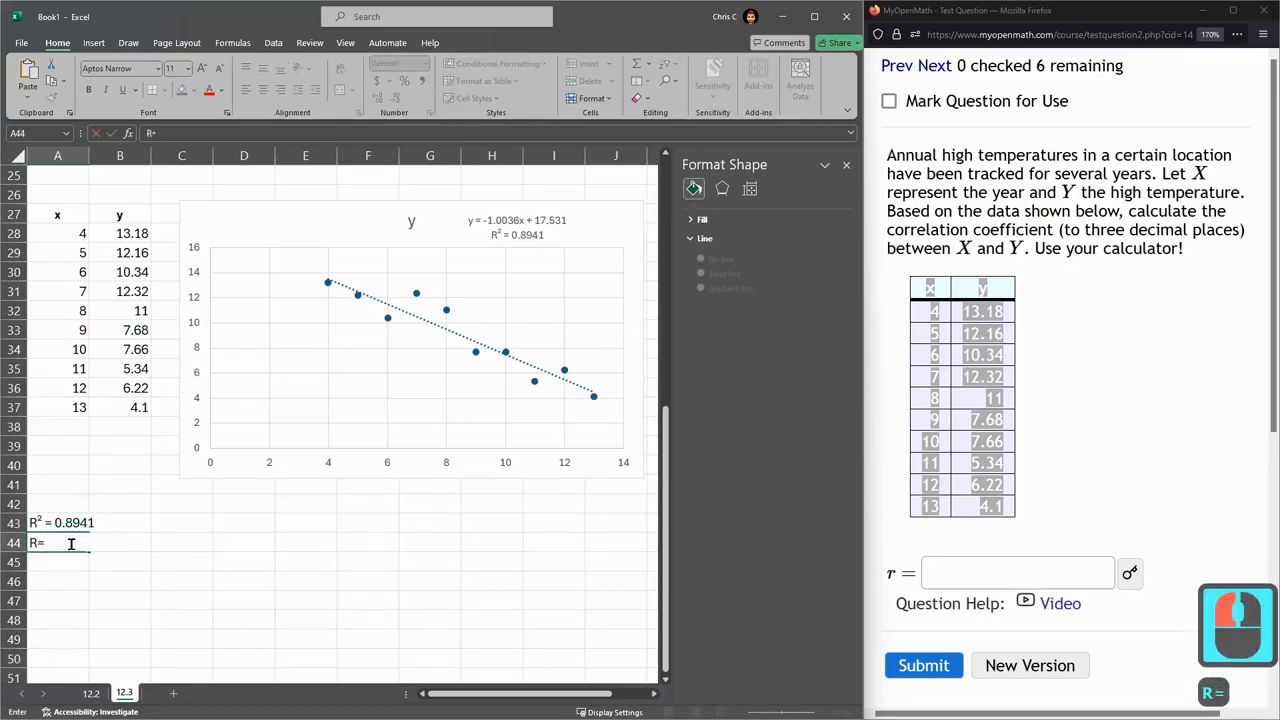
Enter a square-root formula of R² in B44 and dismiss the resulting formula error
click(120, 544)
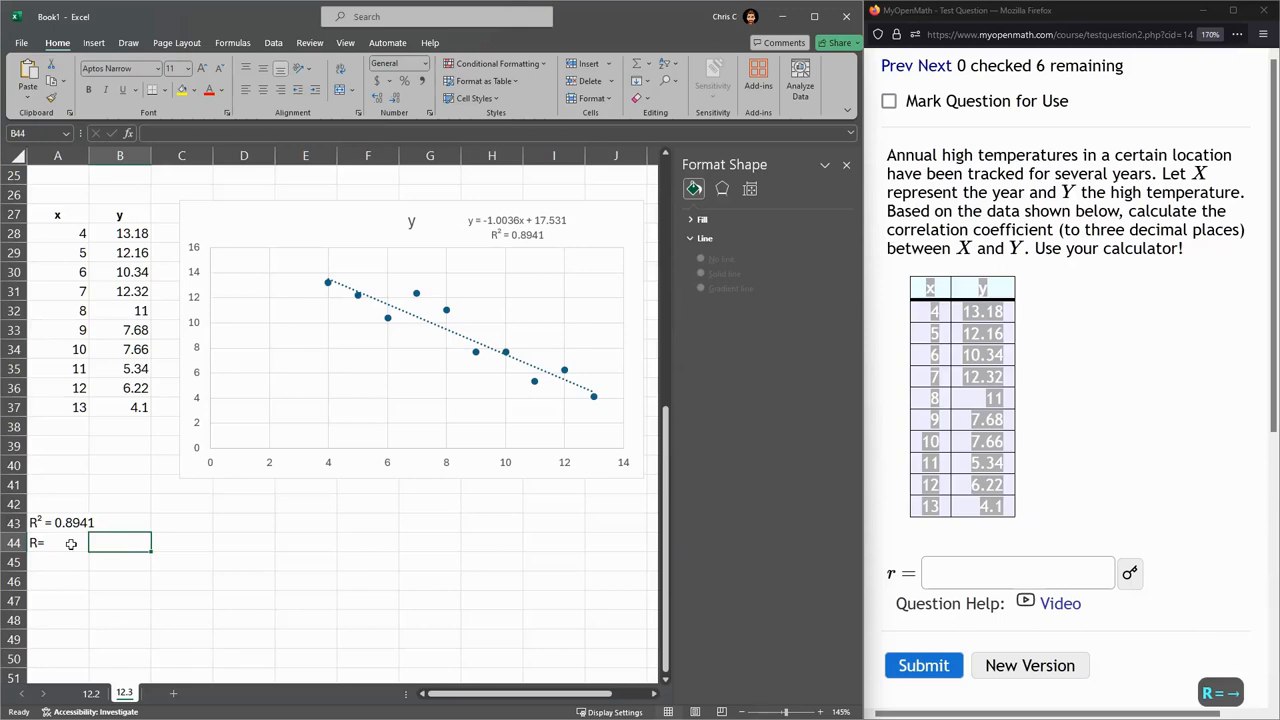
text(=sqrt(R² = 0.8941)
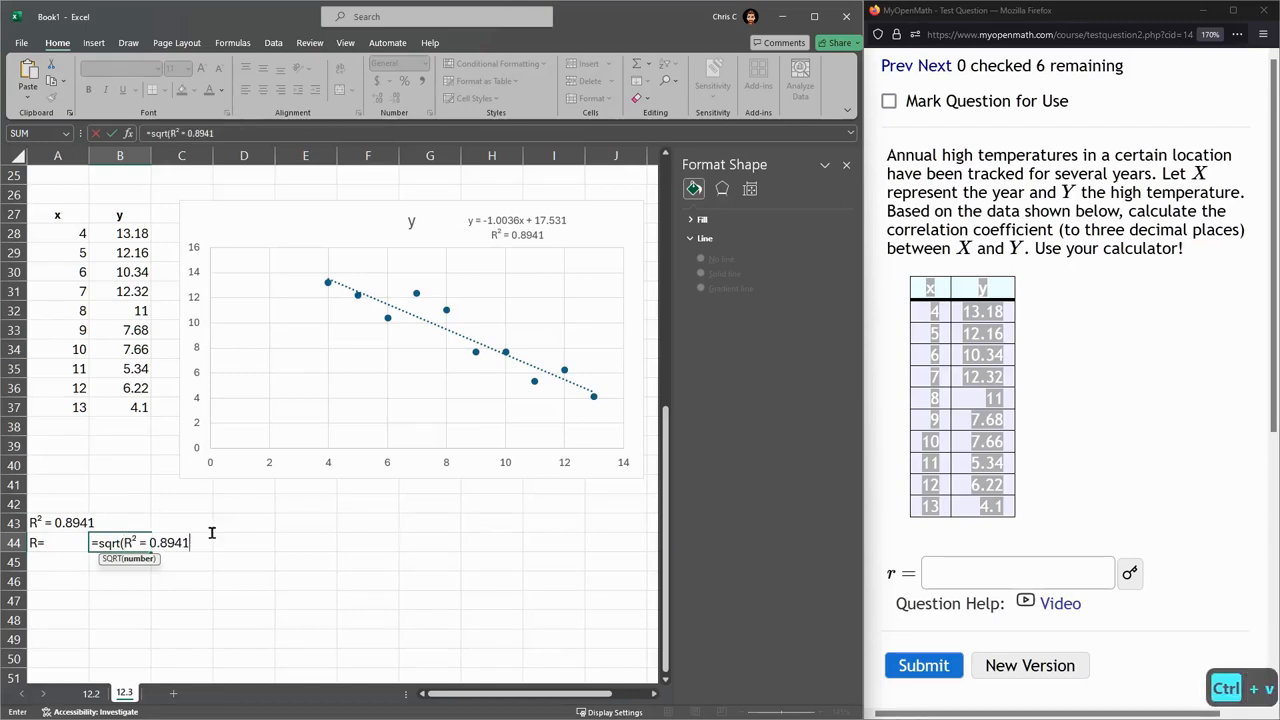
key(Return)
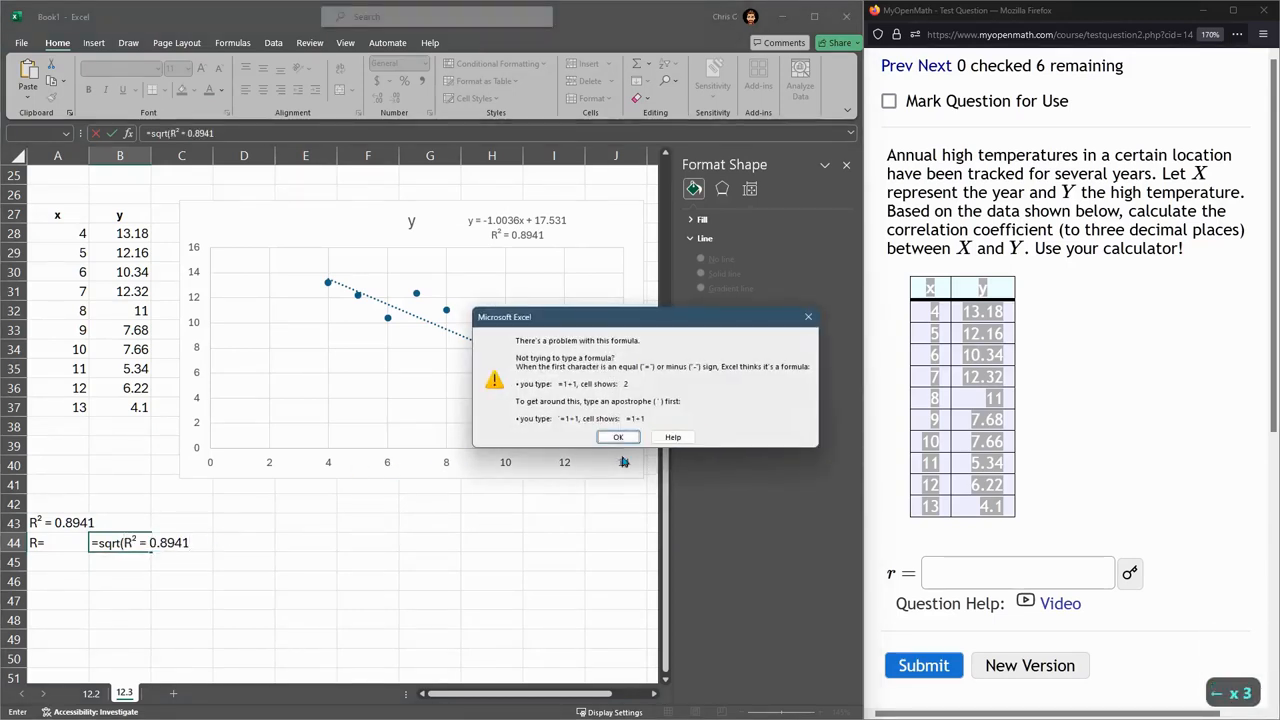
click(618, 436)
text())
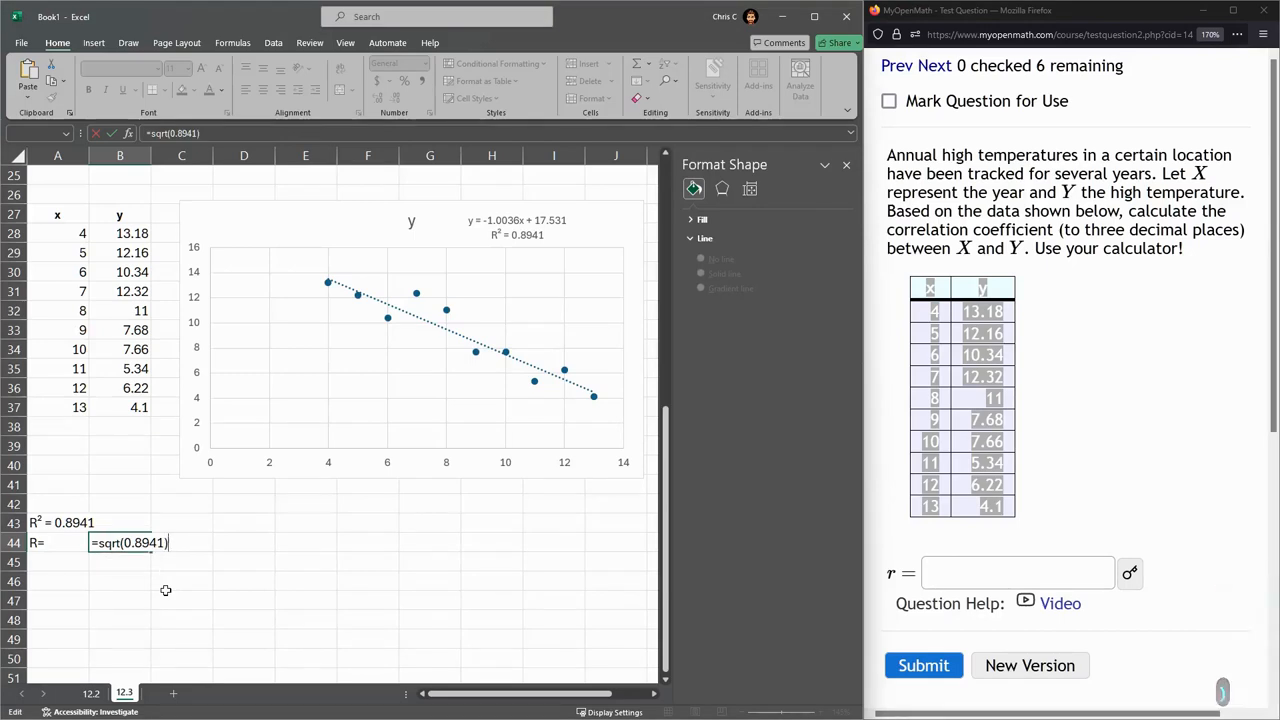
Correct B44 to =-SQRT(0.8941) so it shows r = -0.94557
key(Return)
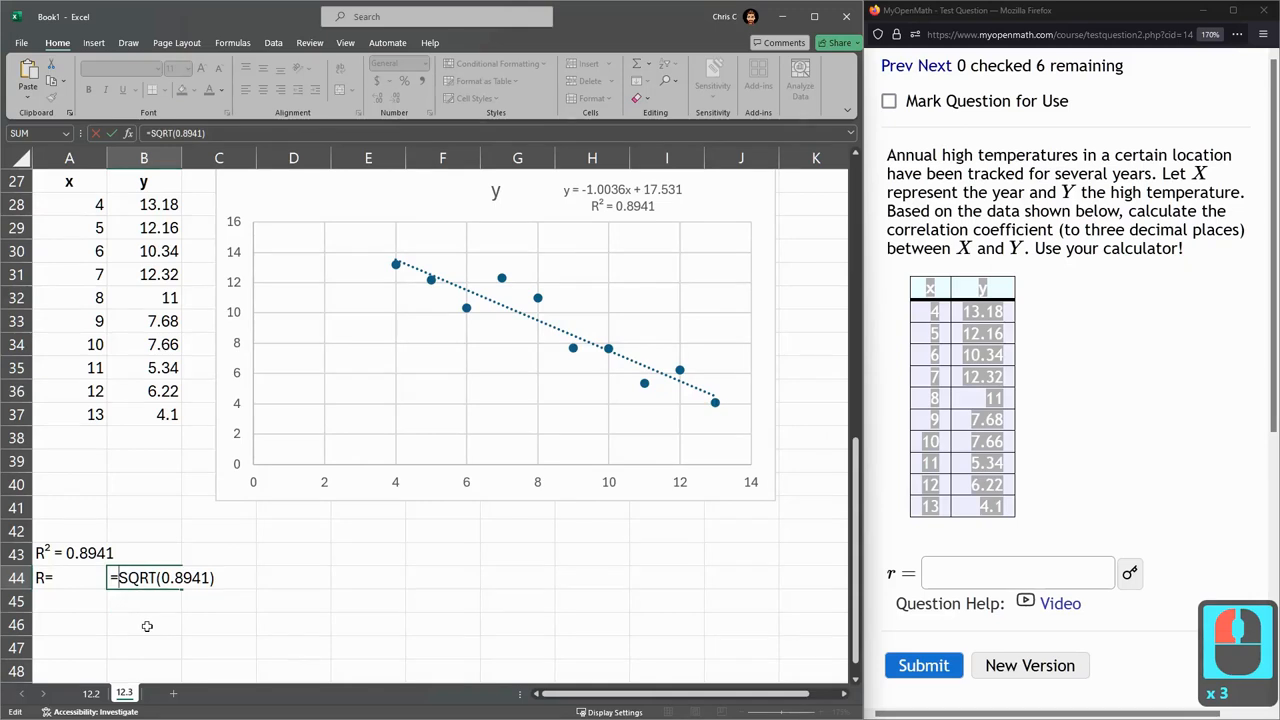
key(Return)
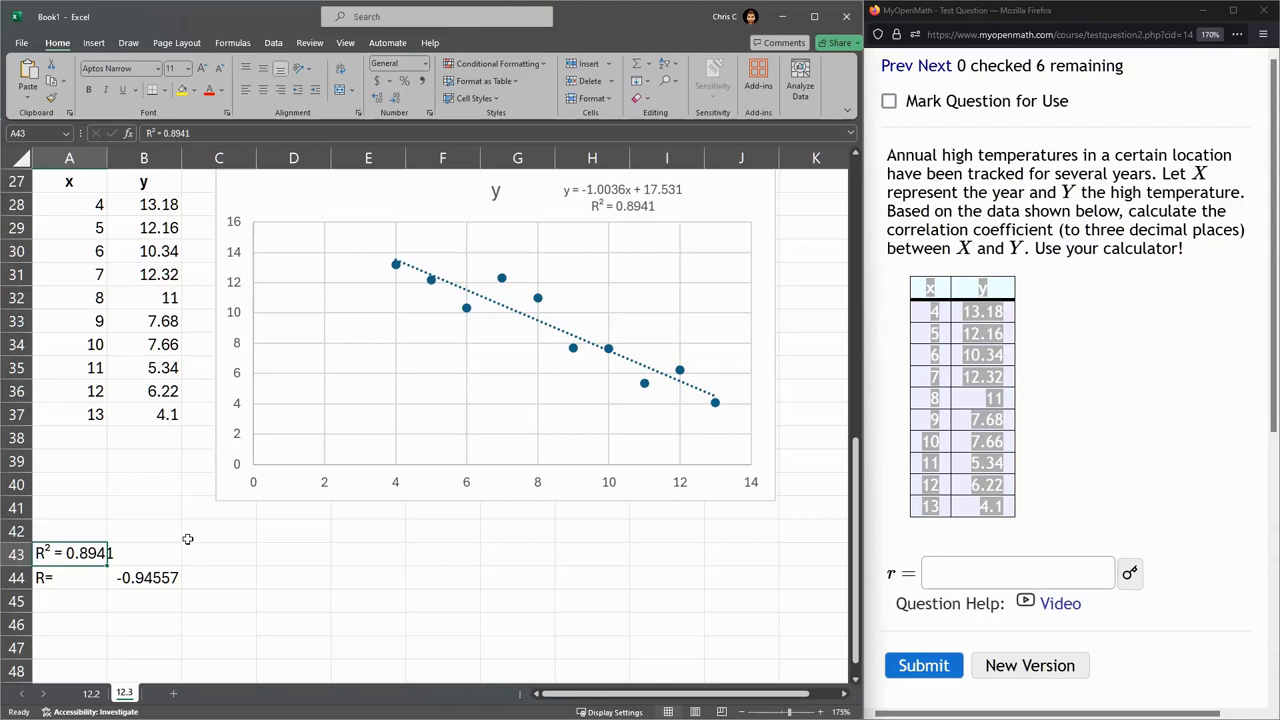
mouse_move(490, 302)
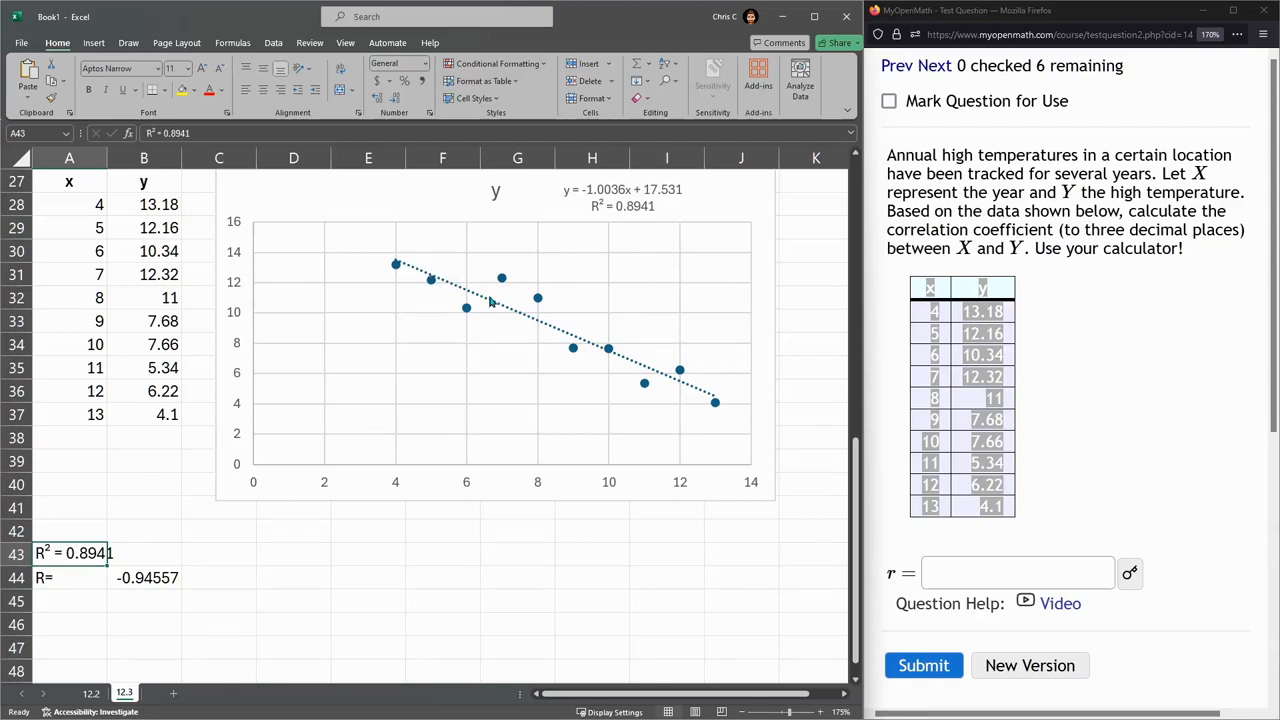
mouse_move(478, 308)
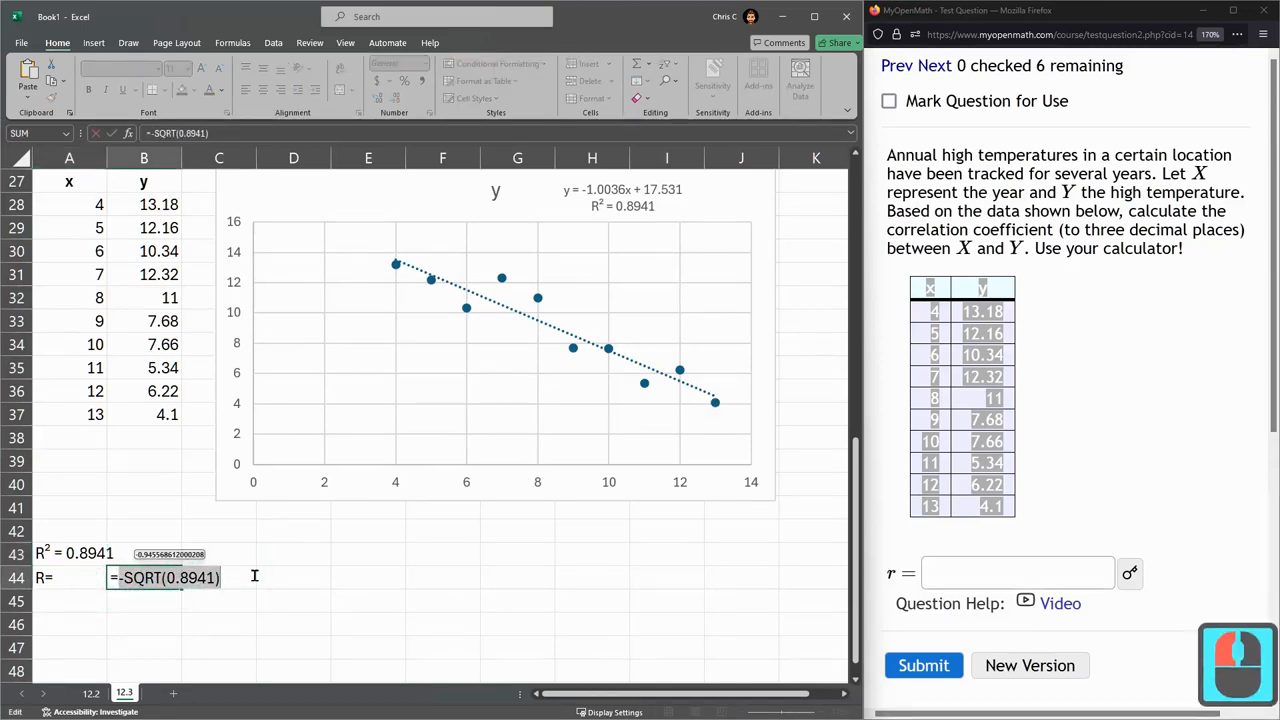
key(Return)
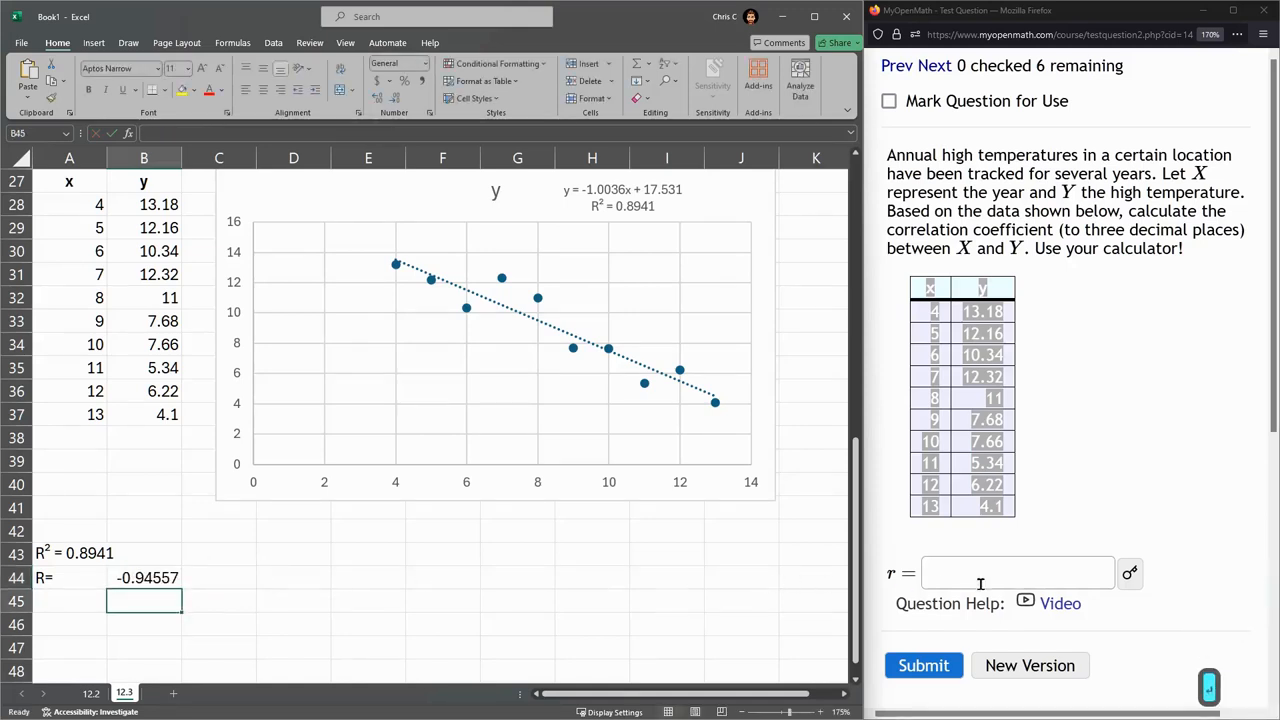
click(1016, 572)
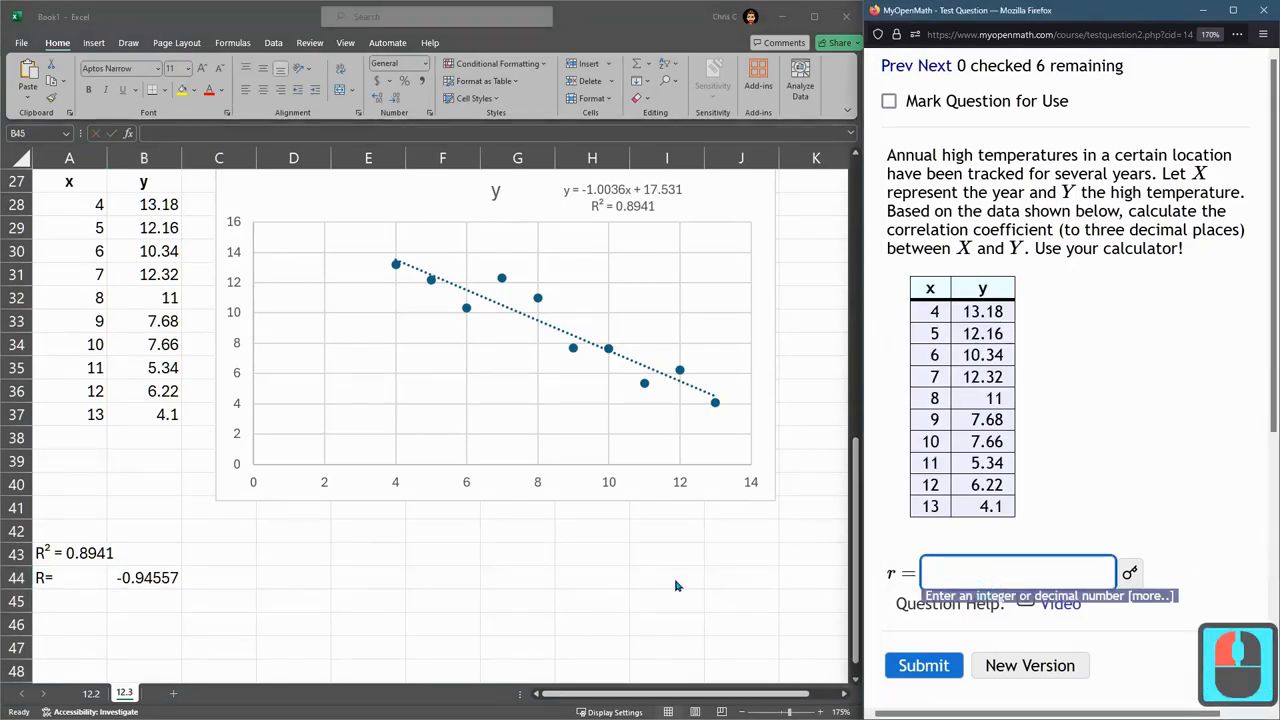
Submit r = -0.945568612 in the MyOpenMath answer box, scoring 1/1
click(144, 600)
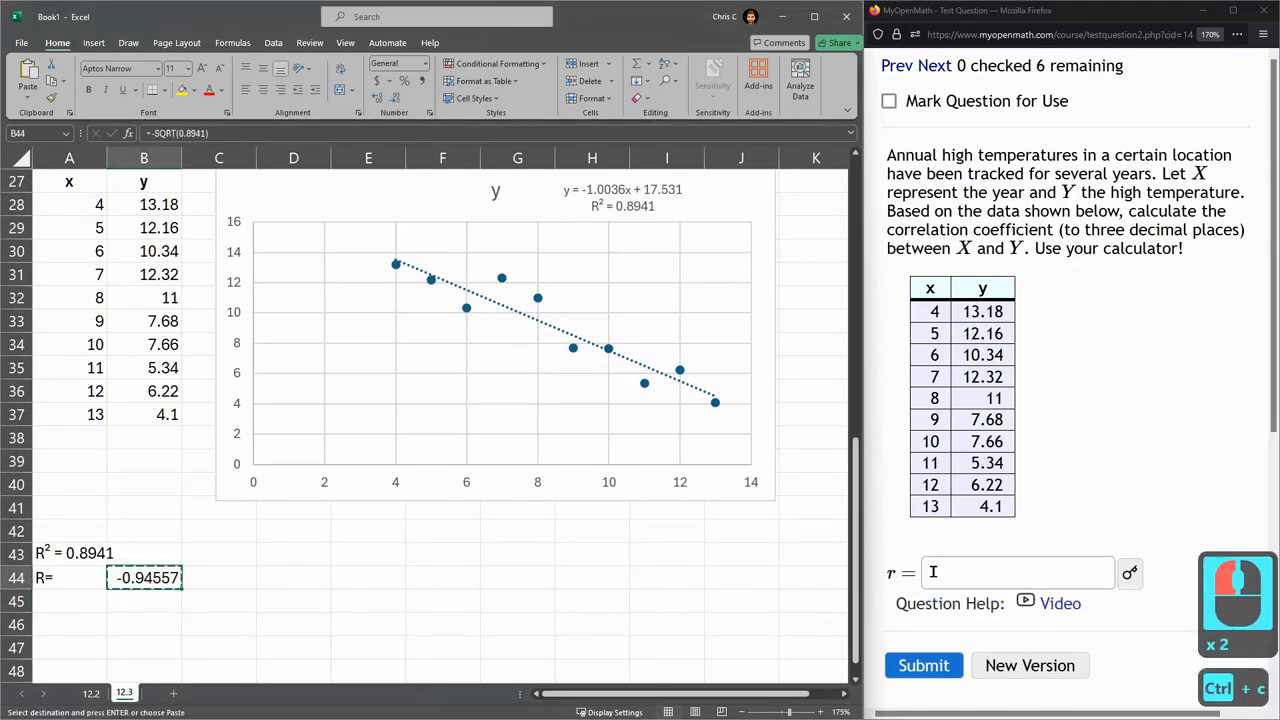
text(-0.945568612)
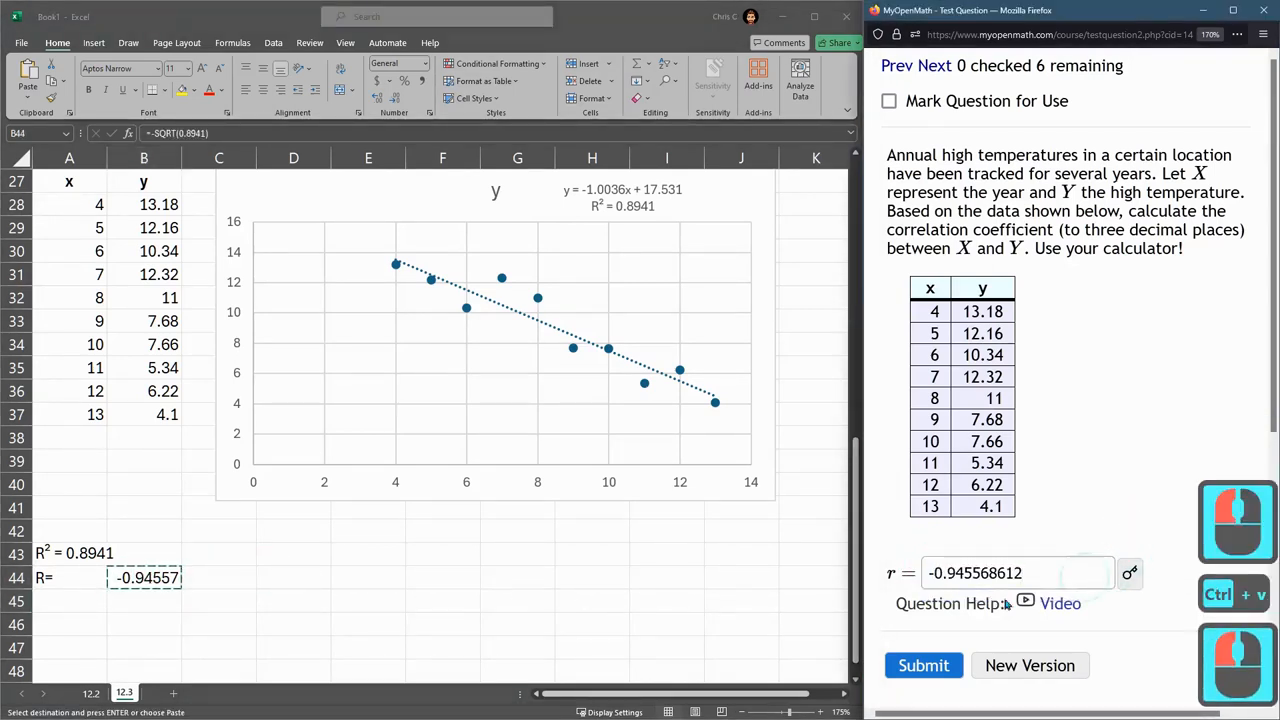
mouse_move(1076, 480)
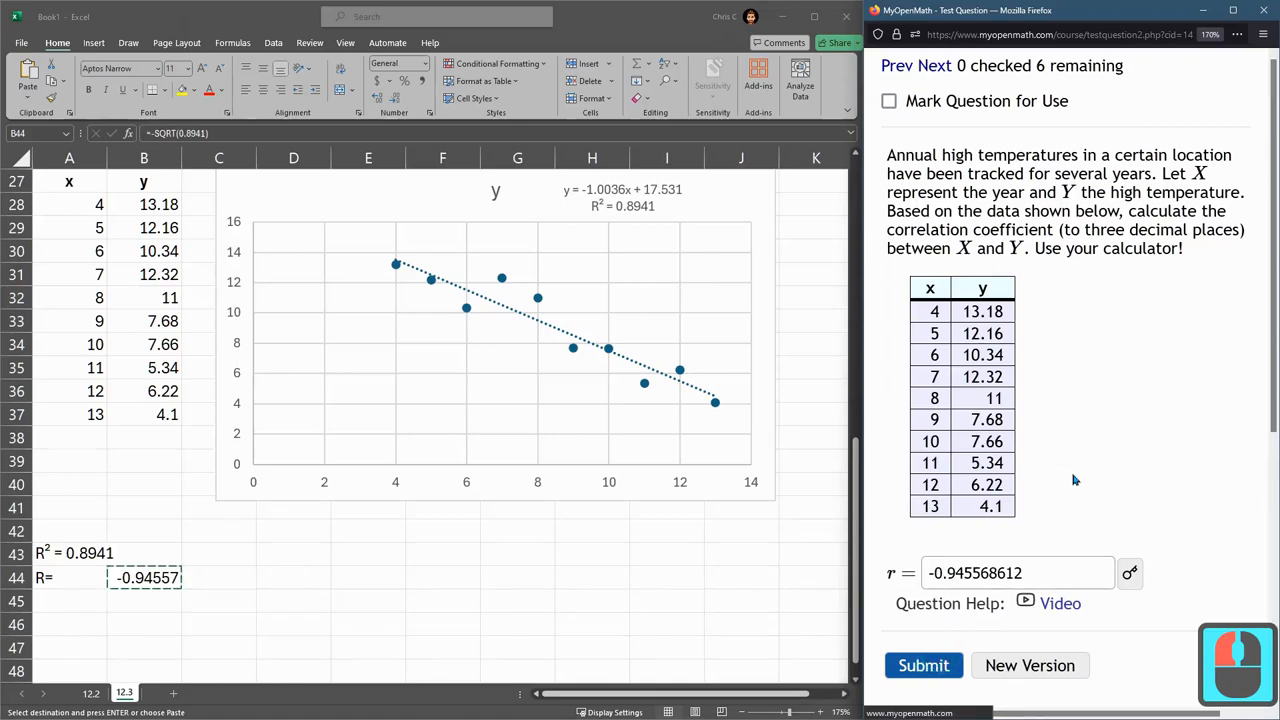
click(924, 664)
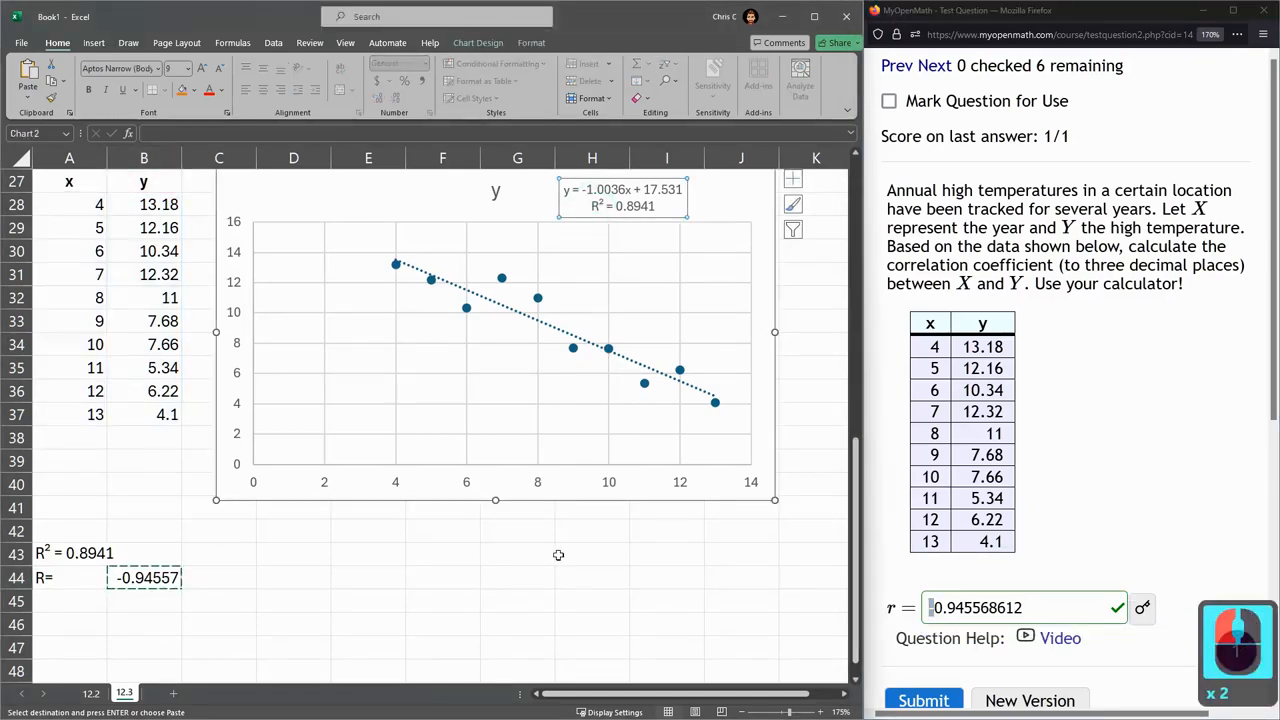
click(592, 556)
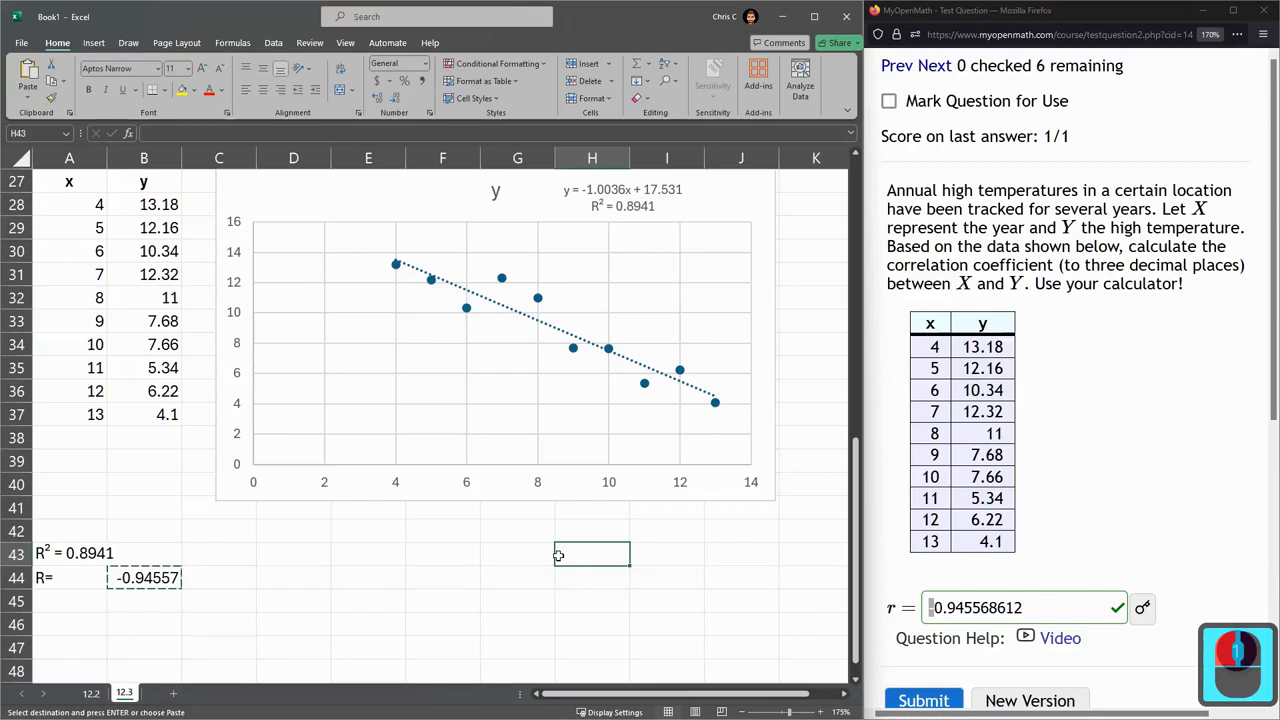